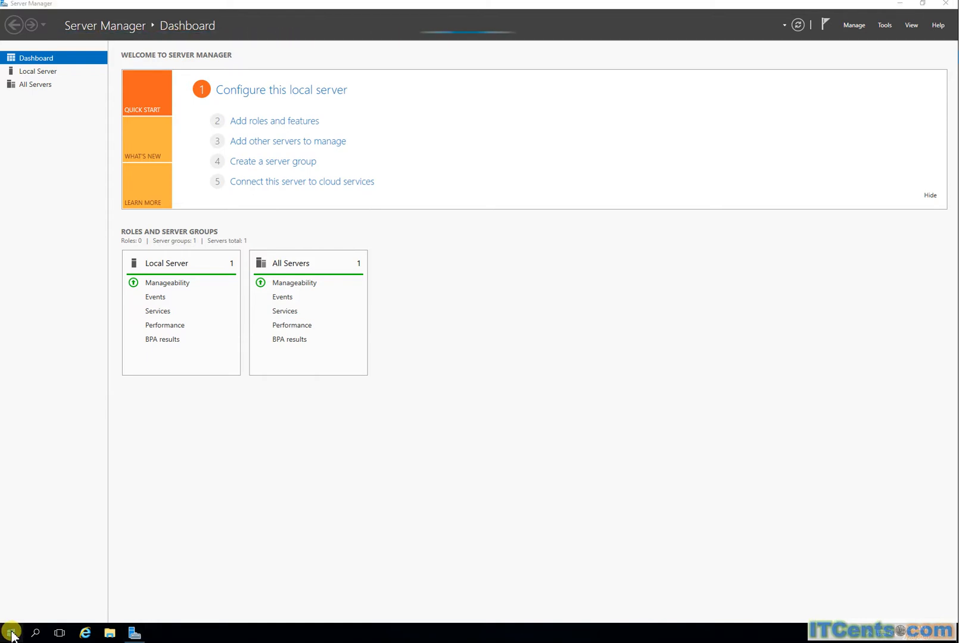
# - Cancel the VMware Tools log-off prompt and open the Start button's power-user menu
pyautogui.click(11, 631)
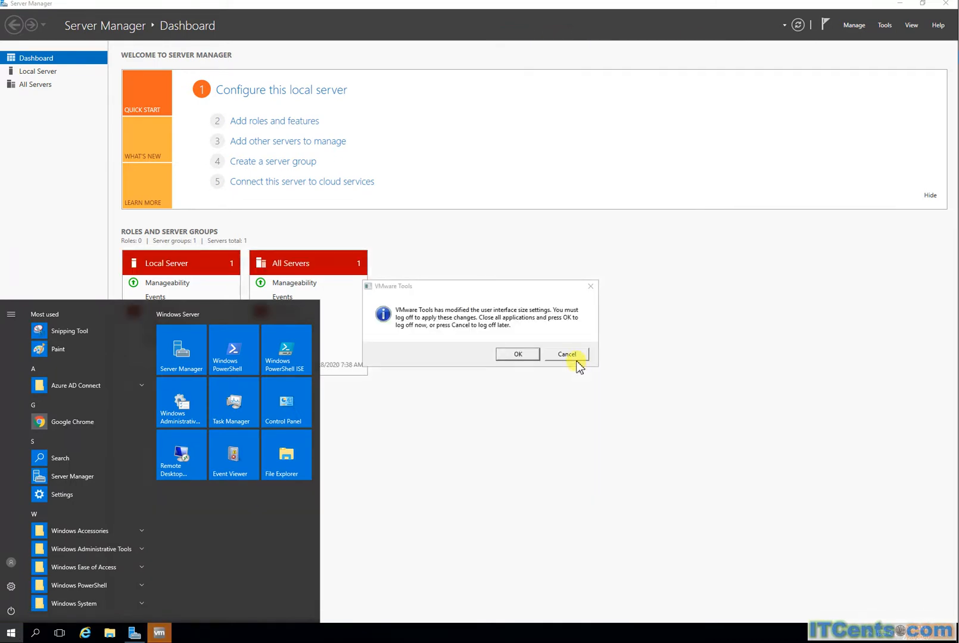
pyautogui.click(566, 355)
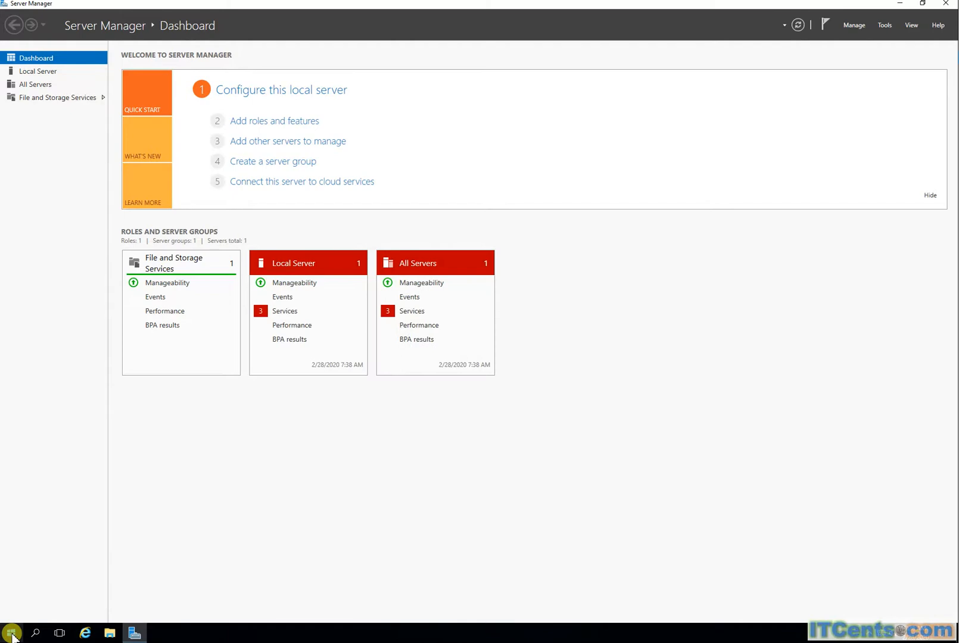
pyautogui.rightClick(10, 632)
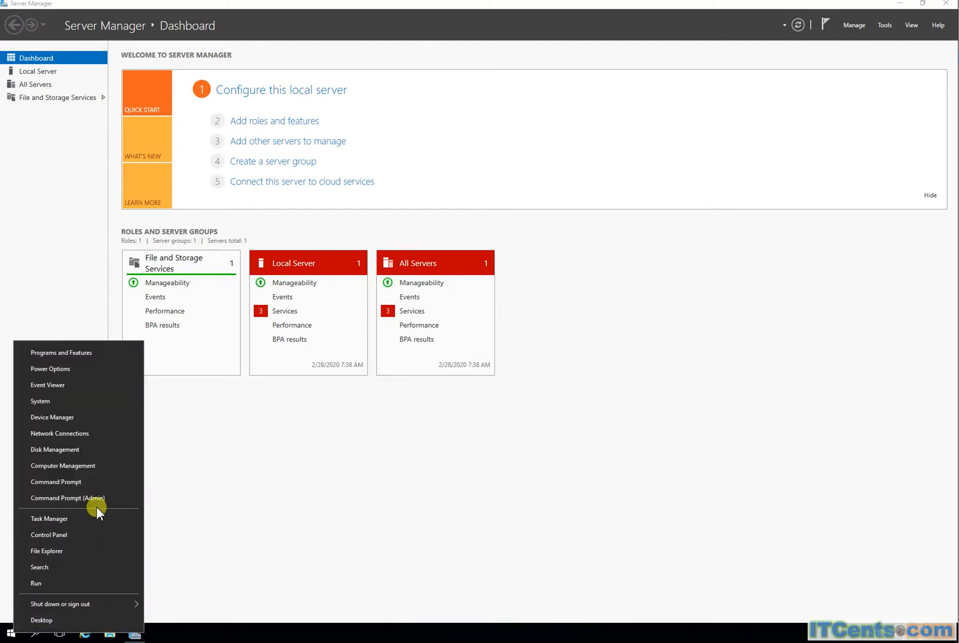
# - Launch Command Prompt (Admin), approve elevation, and run whoami to check the domain account
pyautogui.click(68, 497)
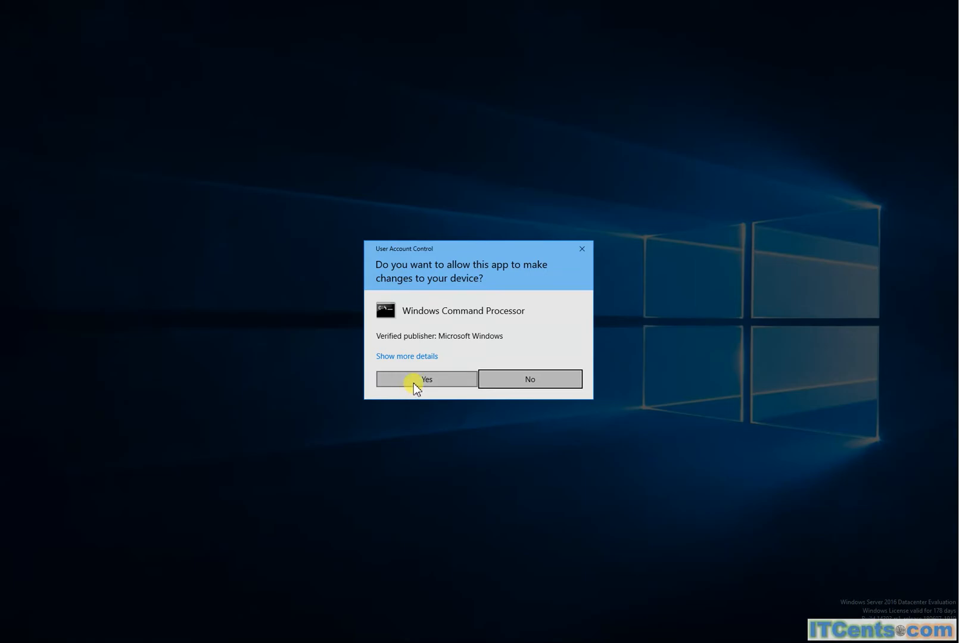
pyautogui.click(426, 379)
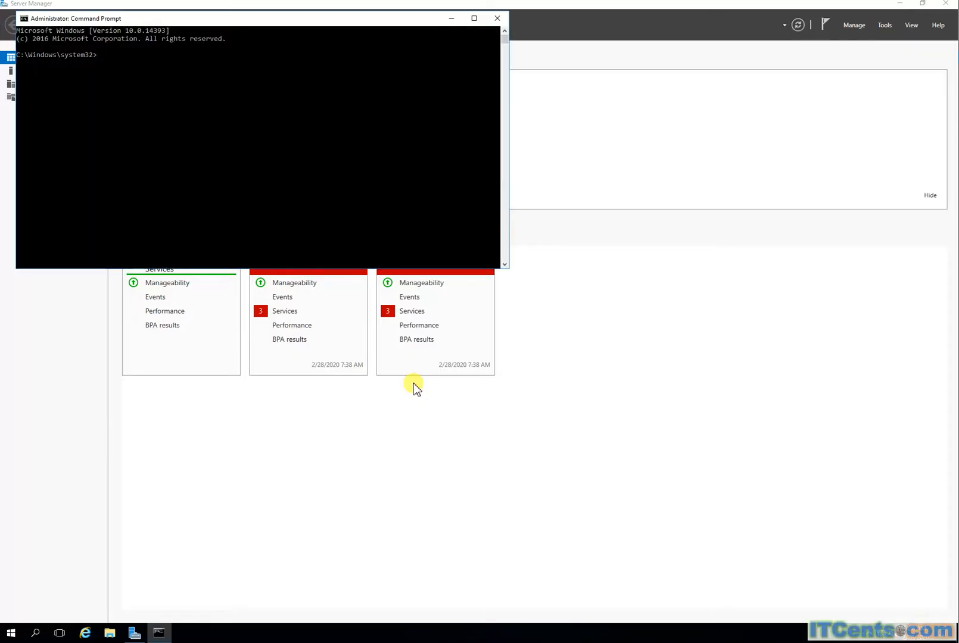
pyautogui.write('whoami')
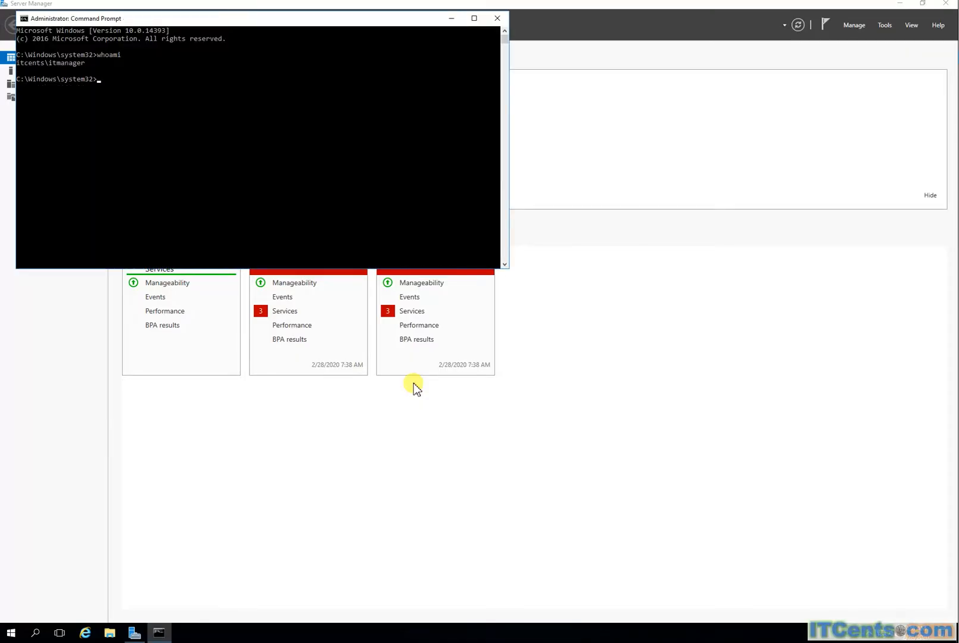
pyautogui.moveTo(748, 359)
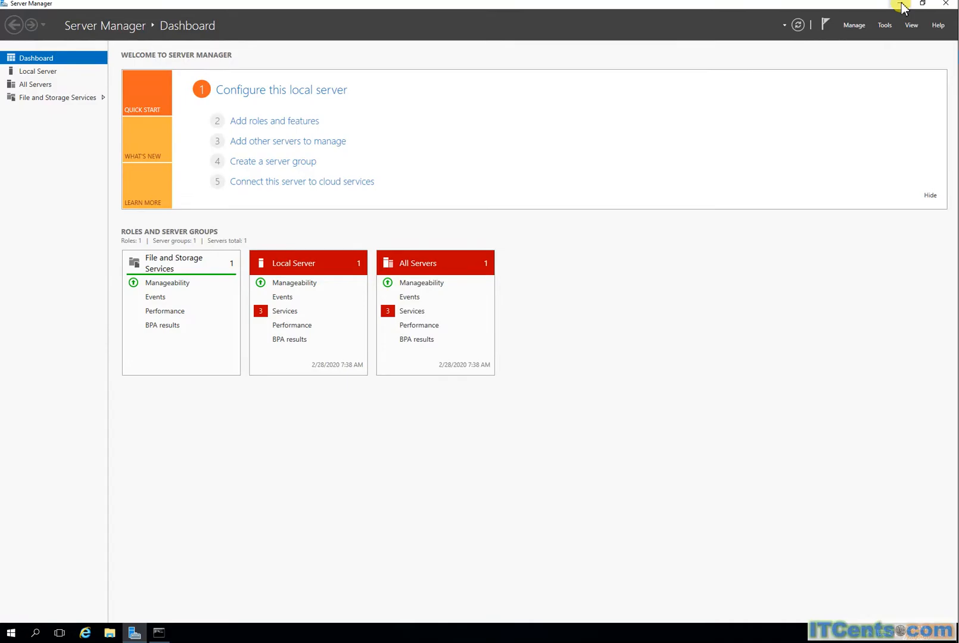
# - Minimize Server Manager, launch Google Chrome, and browse to office
pyautogui.click(895, 7)
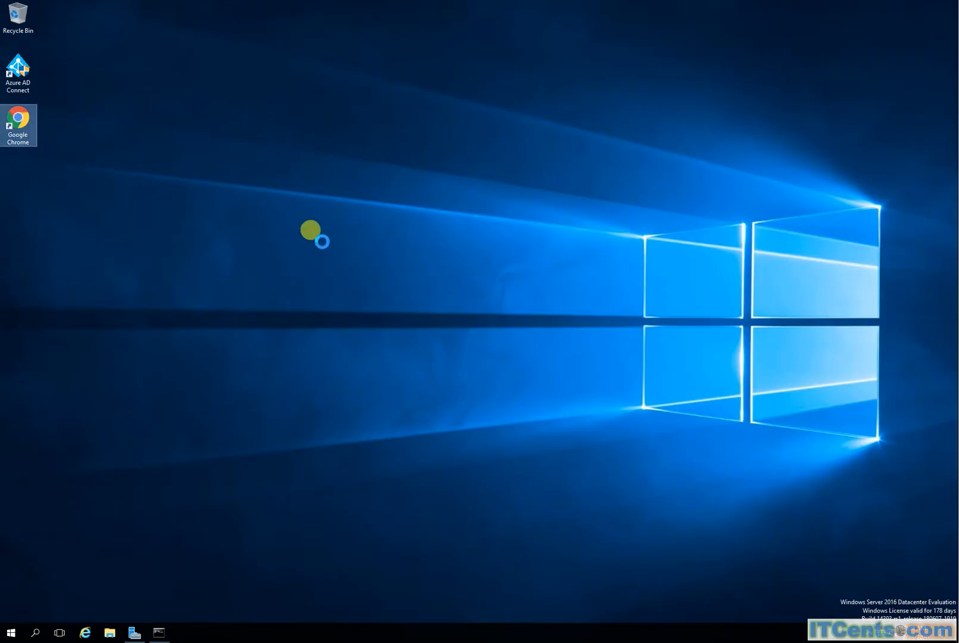
pyautogui.doubleClick(18, 114)
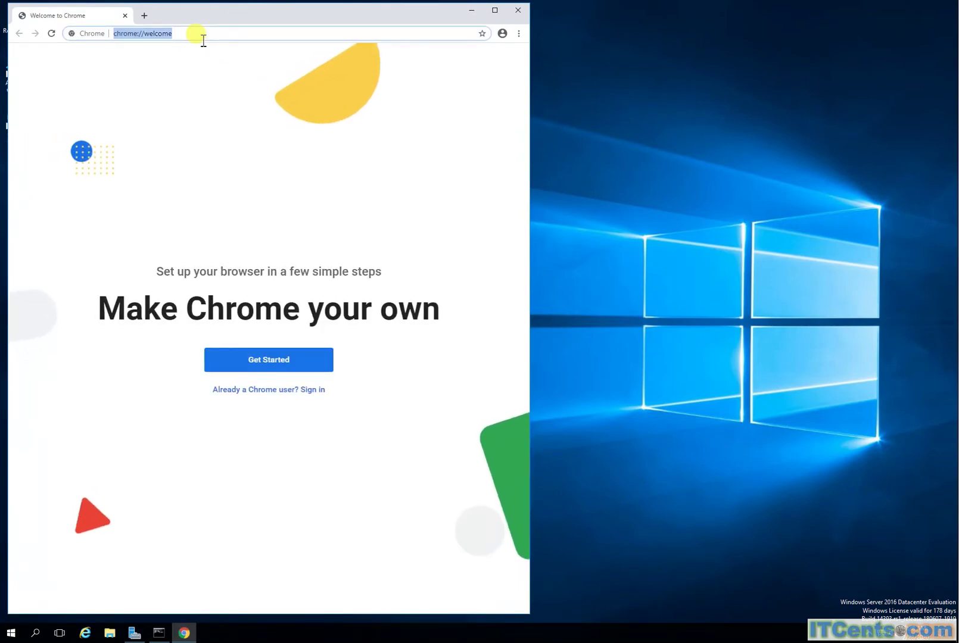
pyautogui.write('office.com')
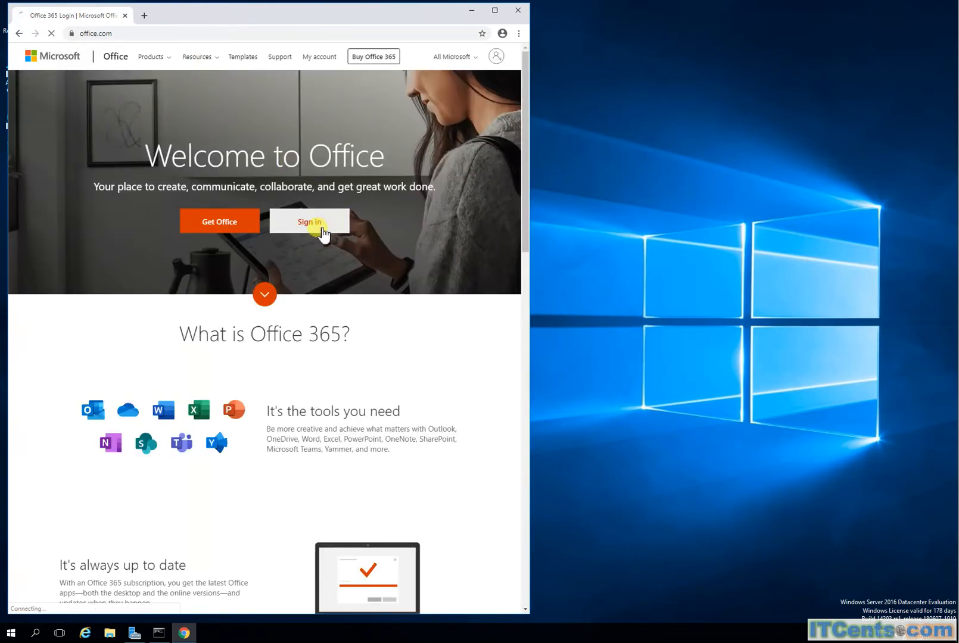
# - Sign in with the itcents.net organizational email to reach the fs.itcents.net ADFS page
pyautogui.click(310, 221)
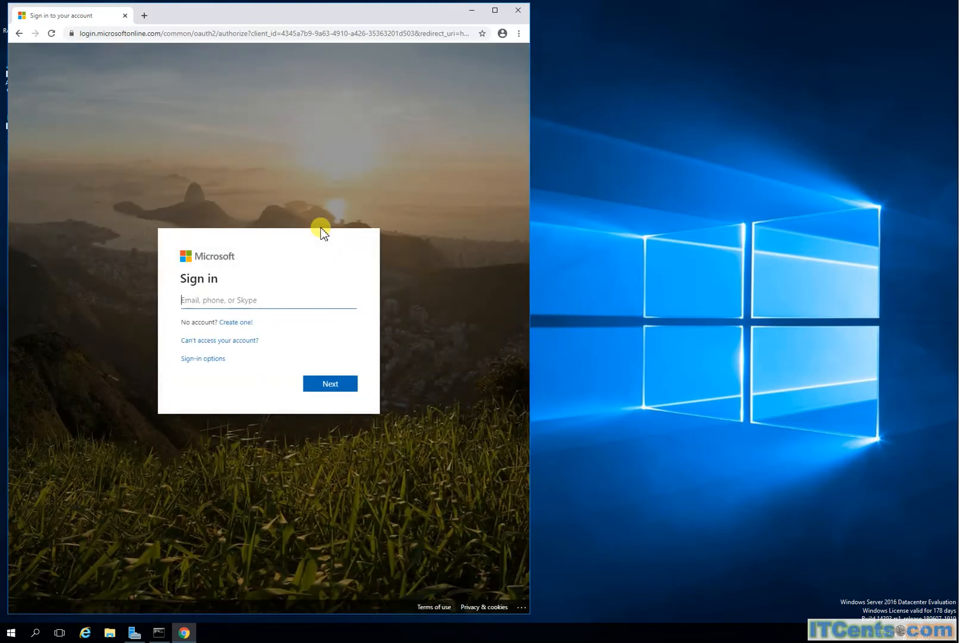
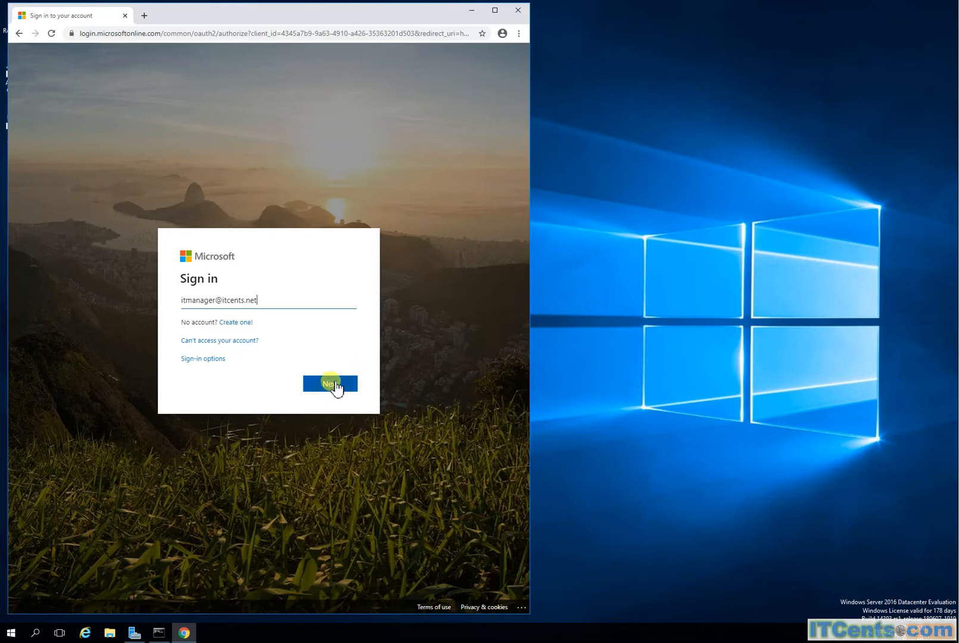
pyautogui.click(327, 384)
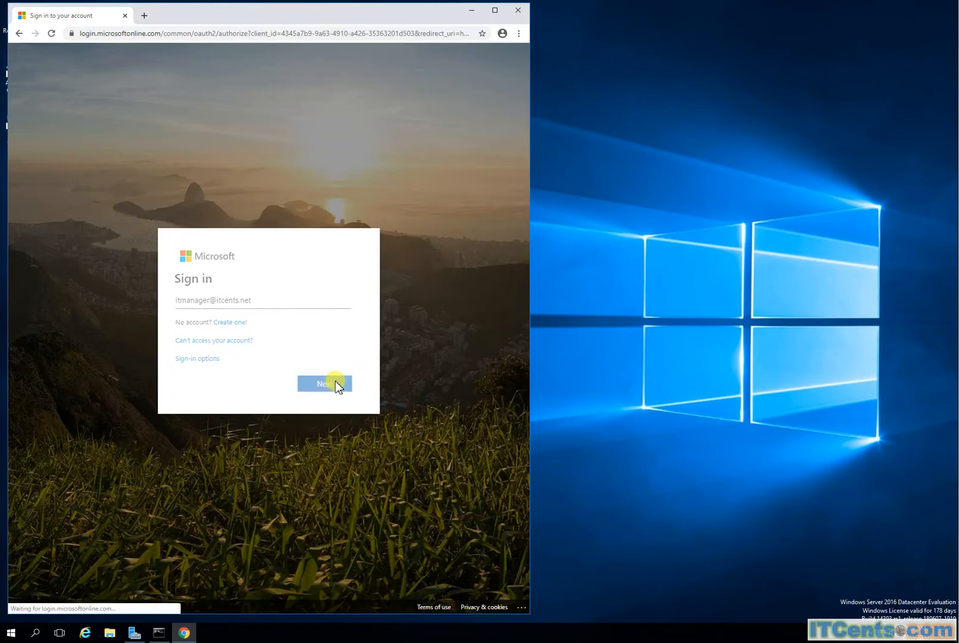
pyautogui.click(324, 383)
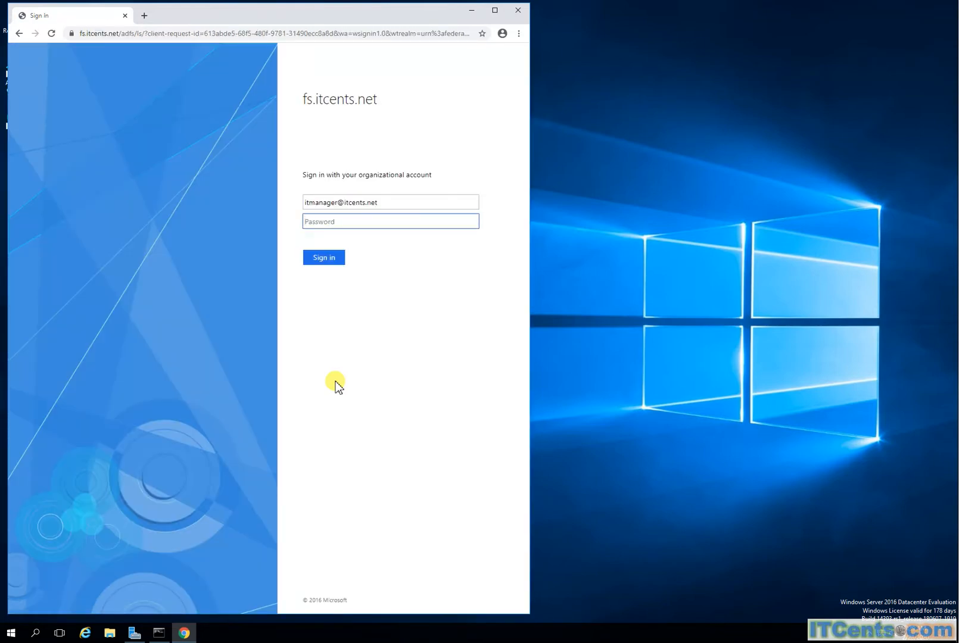
# - Submit the account password on the ADFS page and choose Never for saving it
pyautogui.click(390, 221)
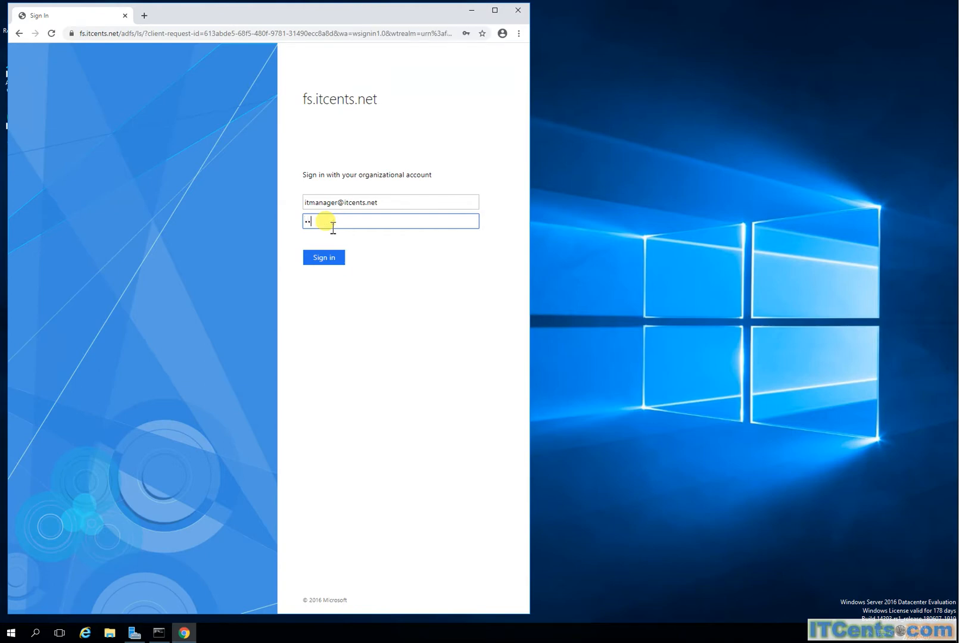
pyautogui.write('password')
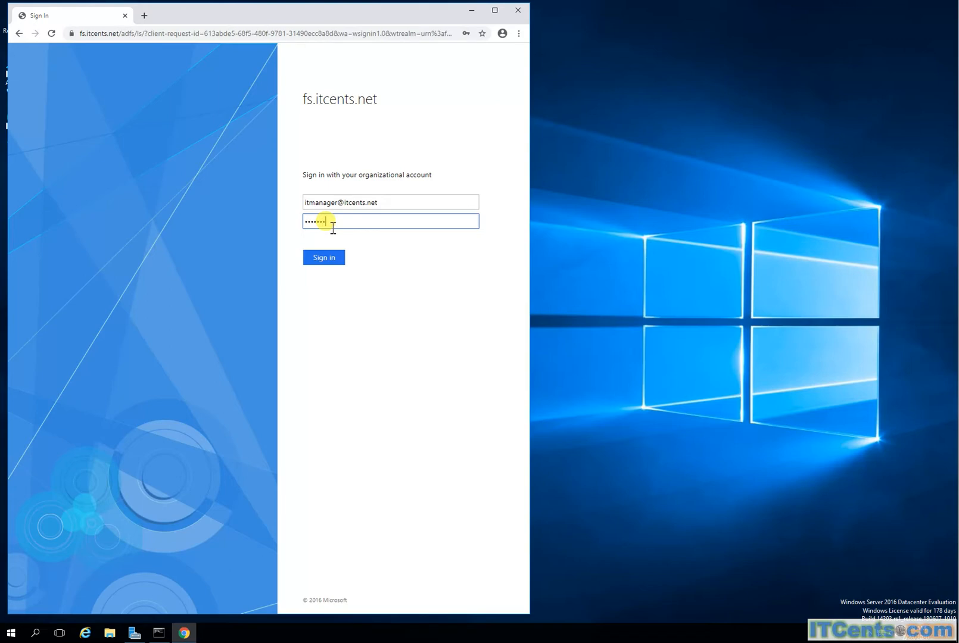
pyautogui.click(323, 257)
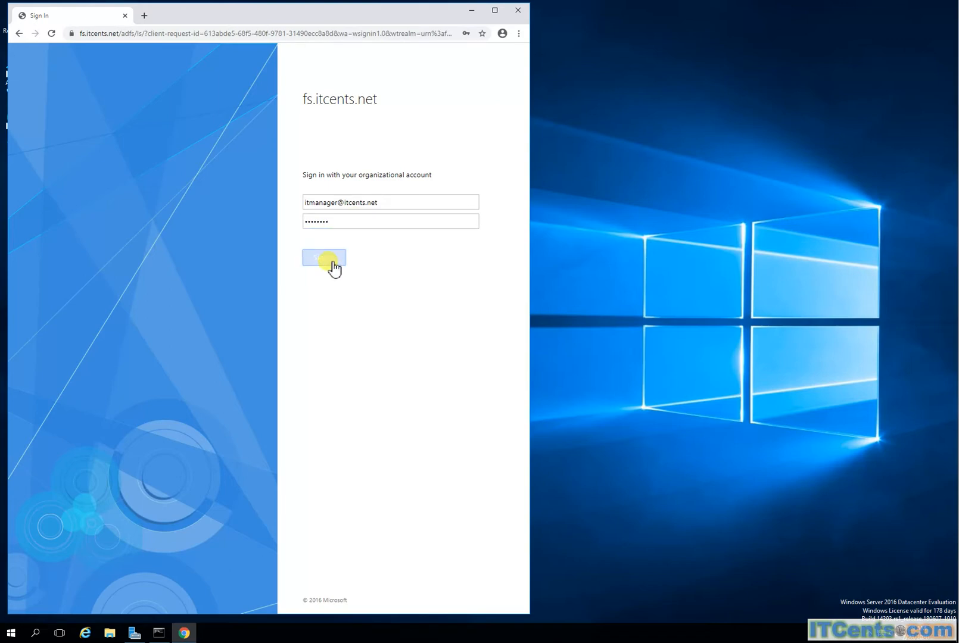
pyautogui.click(323, 258)
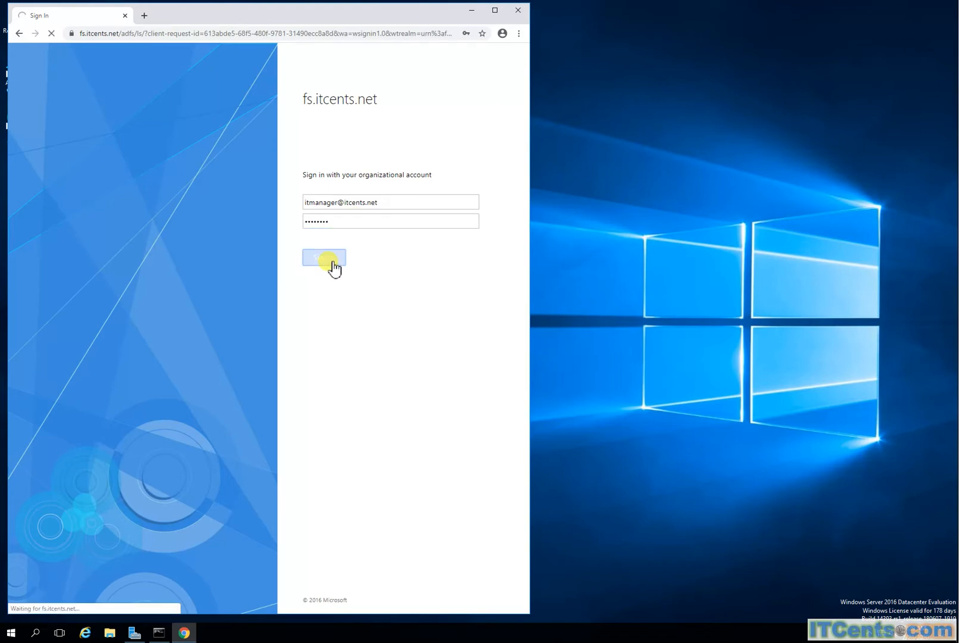
pyautogui.click(324, 257)
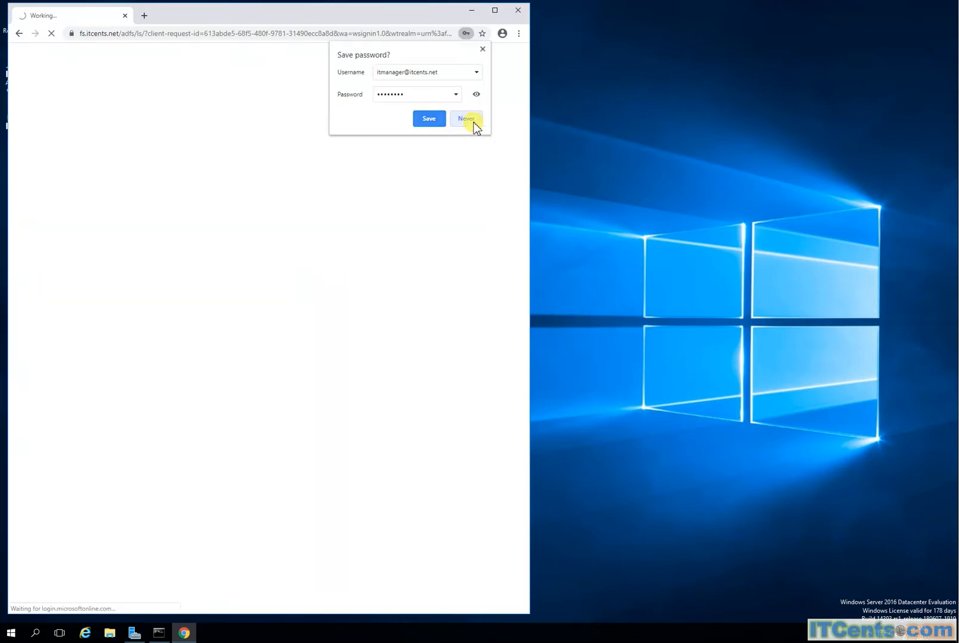
pyautogui.click(465, 118)
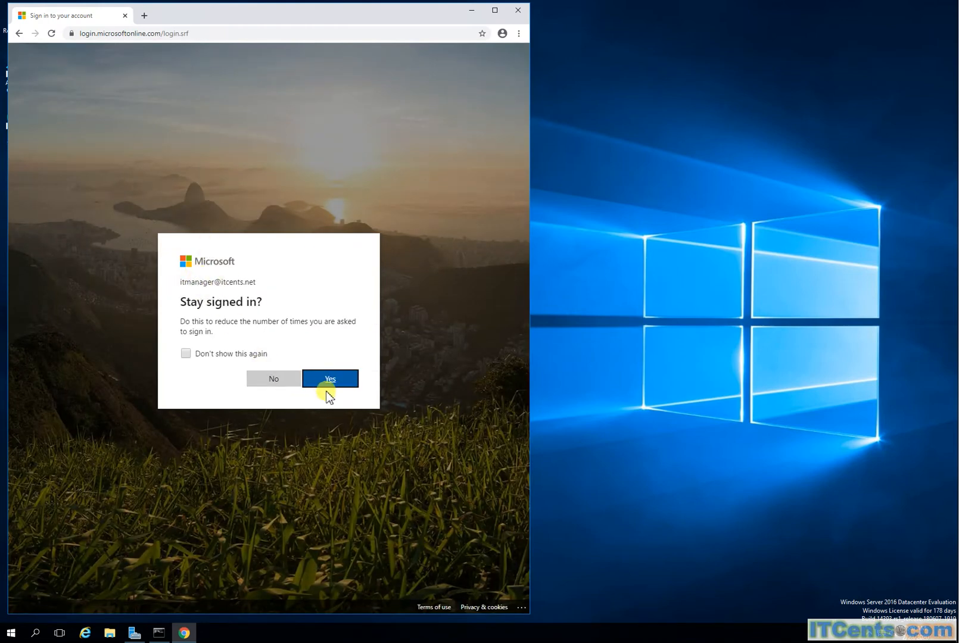
# - Answer Yes to the 'Stay signed in?' prompt
pyautogui.click(329, 379)
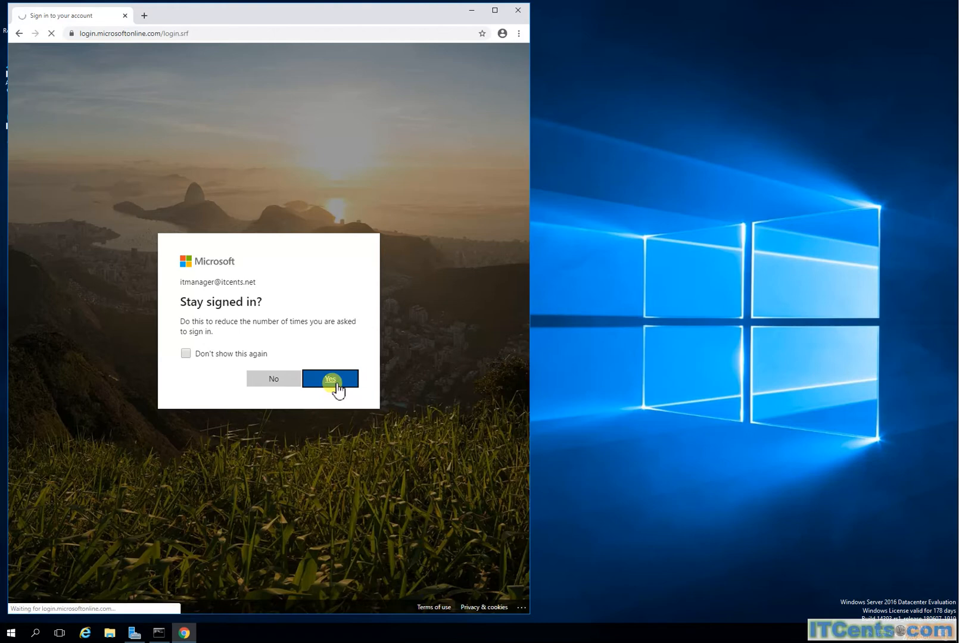
pyautogui.click(330, 379)
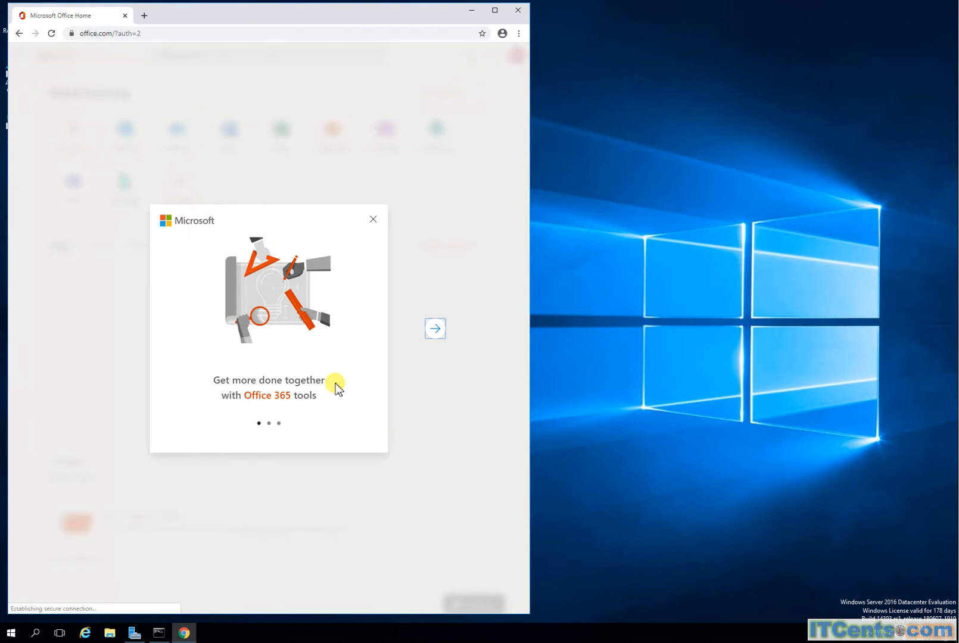
pyautogui.moveTo(367, 219)
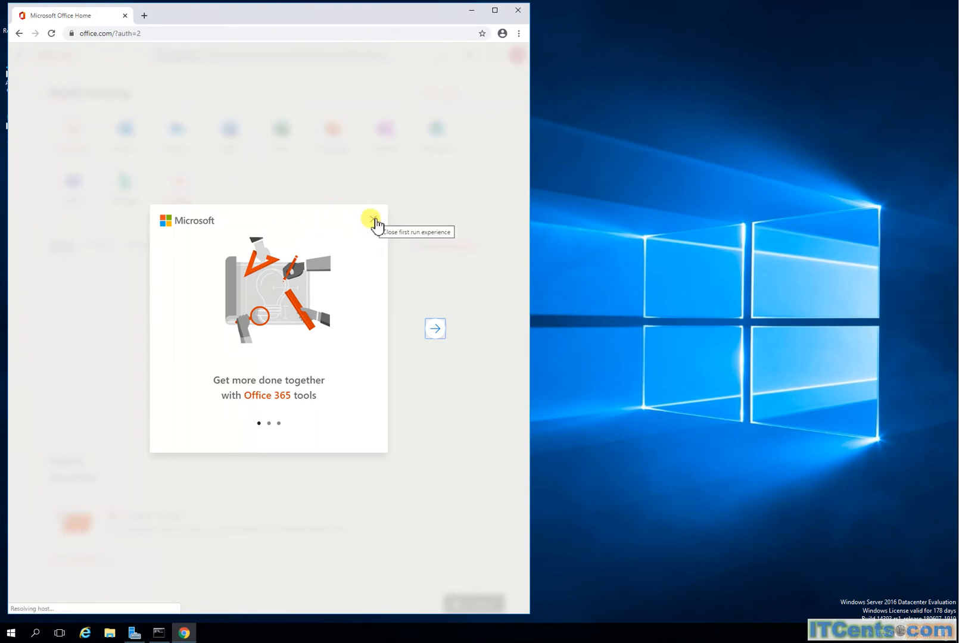
# - Close the first-run welcome tour dialog with its X button
pyautogui.click(372, 220)
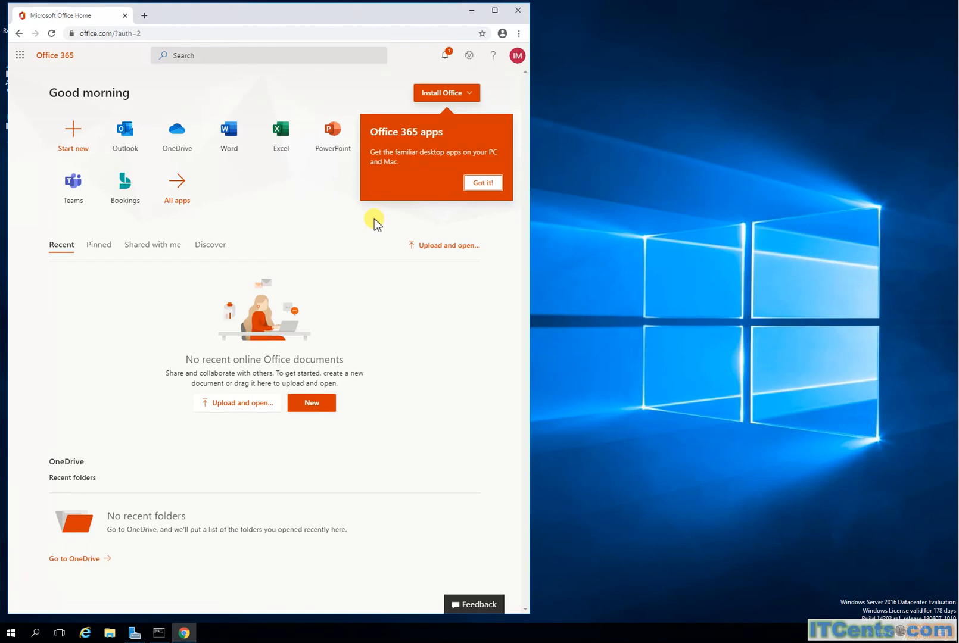
pyautogui.moveTo(586, 306)
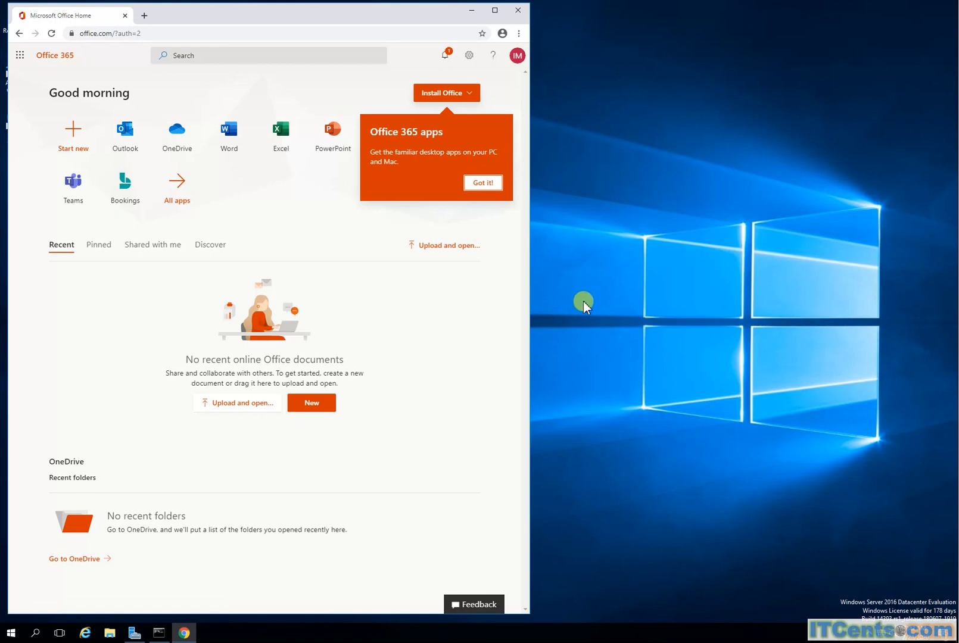
pyautogui.moveTo(601, 249)
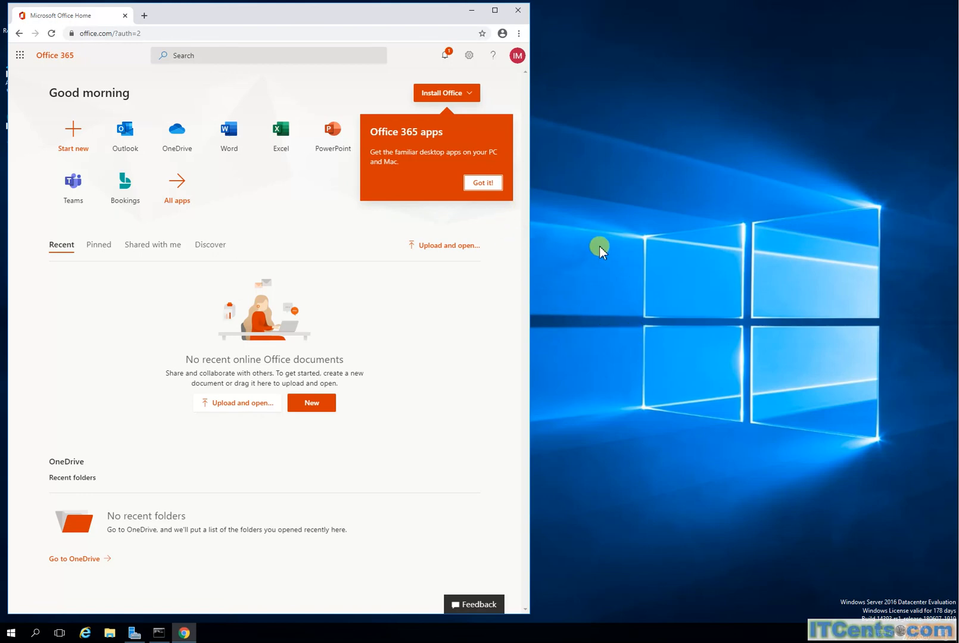
pyautogui.moveTo(716, 325)
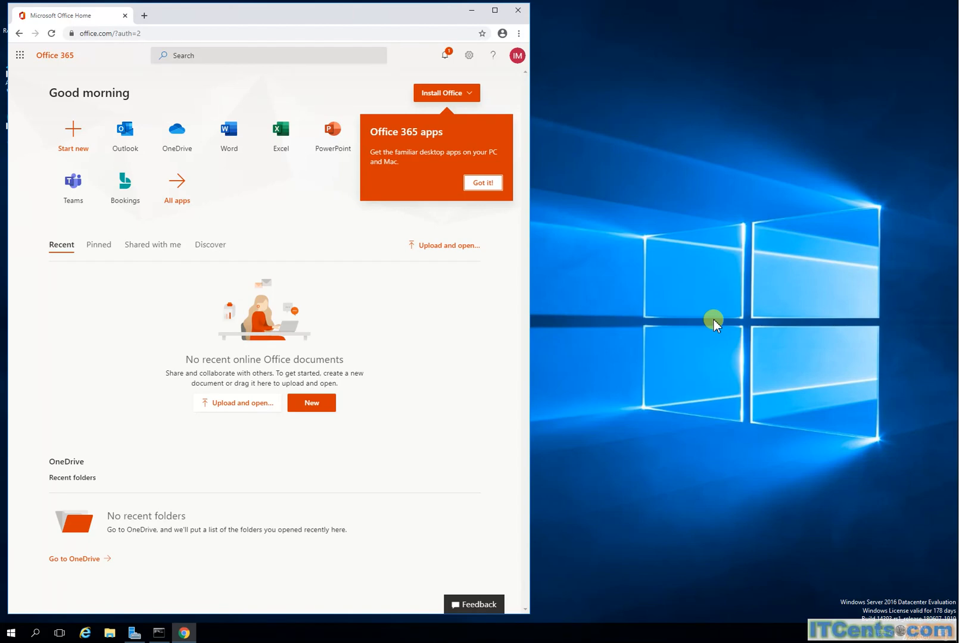
pyautogui.moveTo(750, 148)
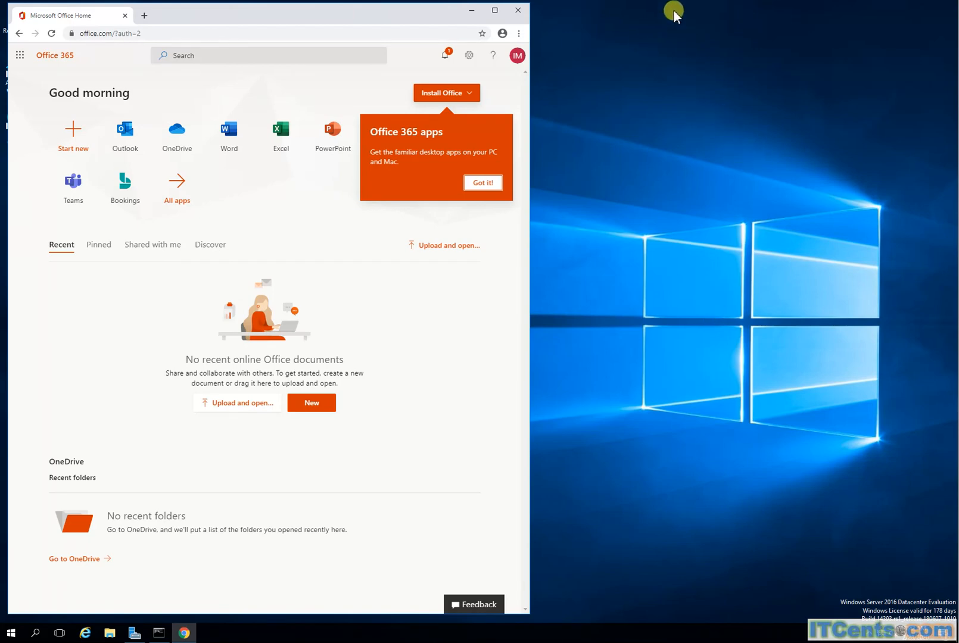
pyautogui.moveTo(733, 86)
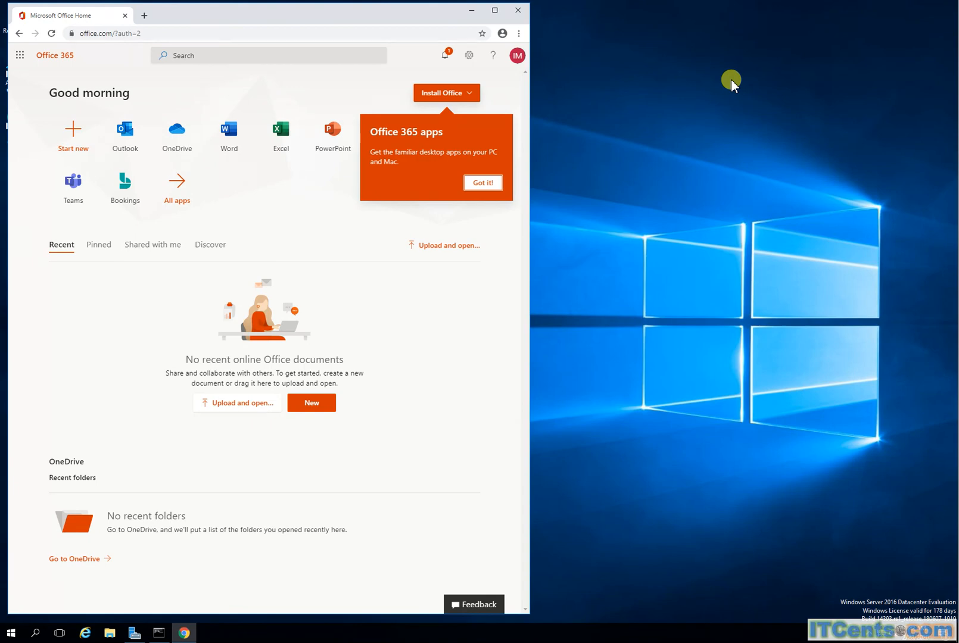
pyautogui.moveTo(713, 64)
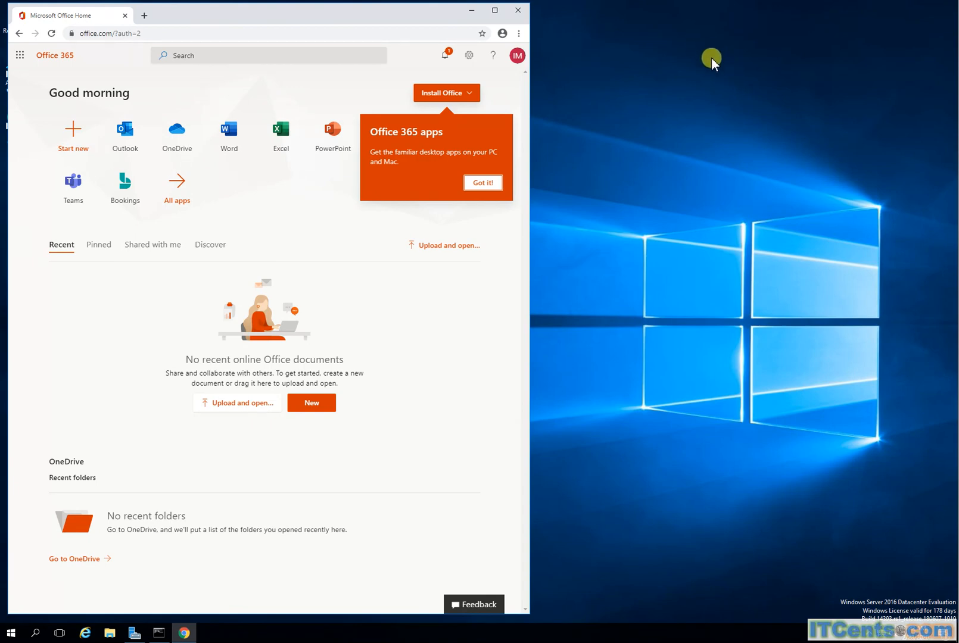